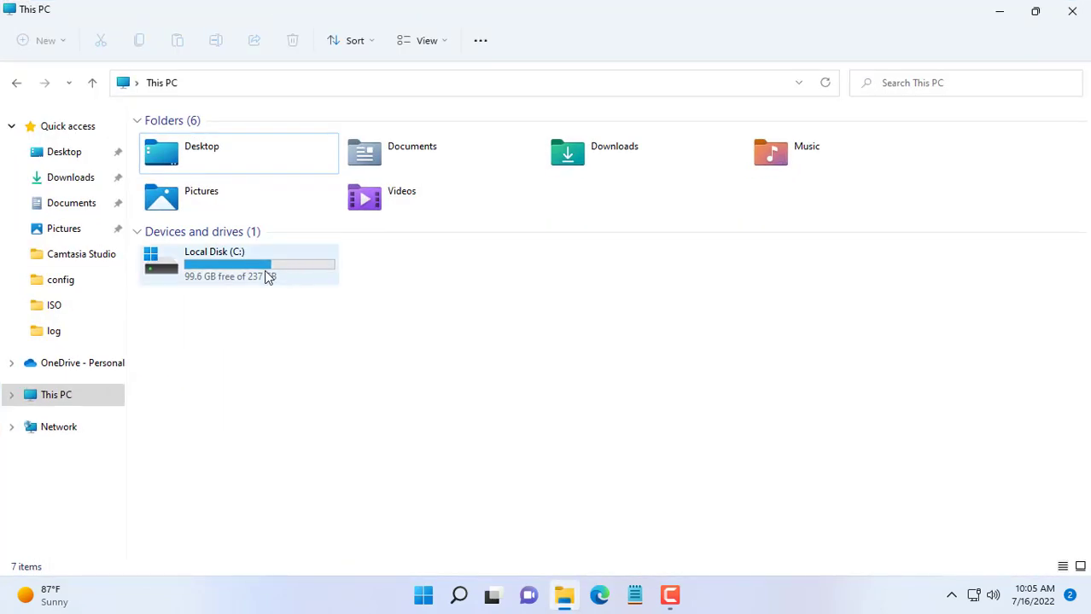
Step: Browse into the C:\temp folder holding the five sample files
double_click(239, 262)
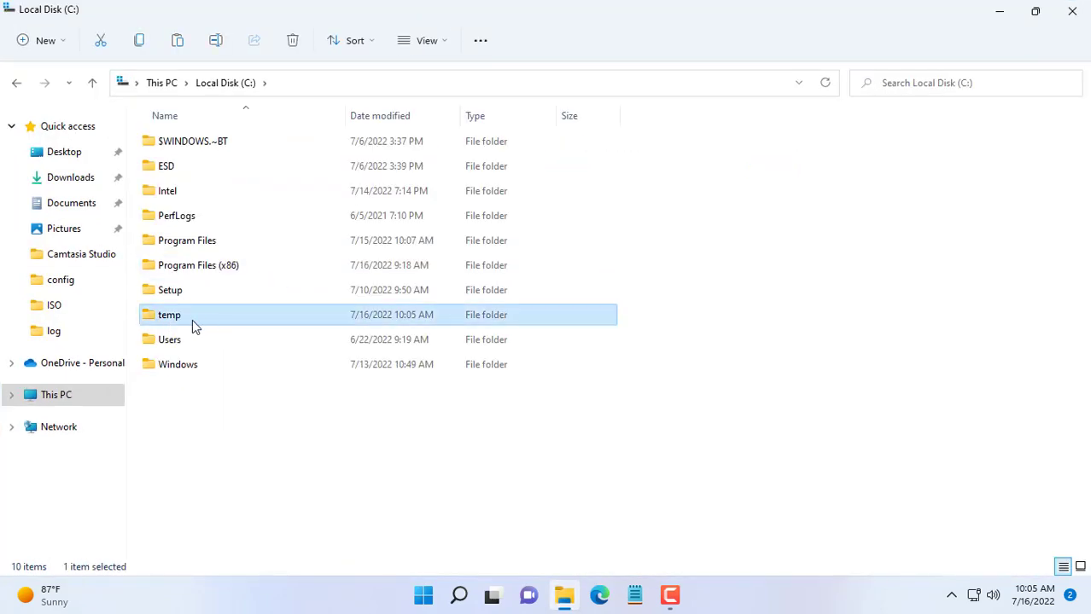
double_click(169, 314)
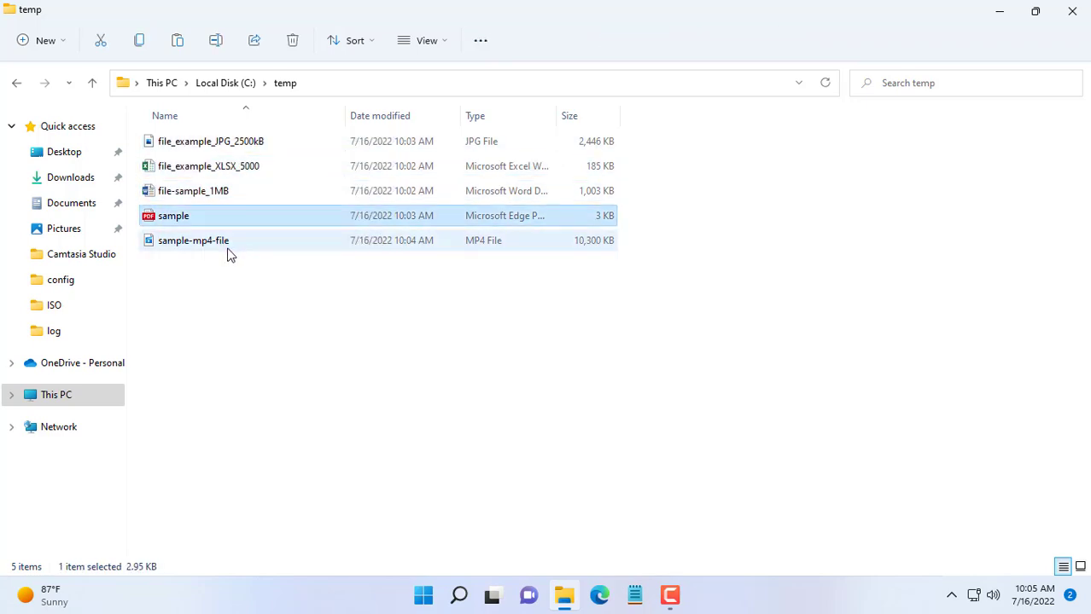
click(600, 595)
text(ng)
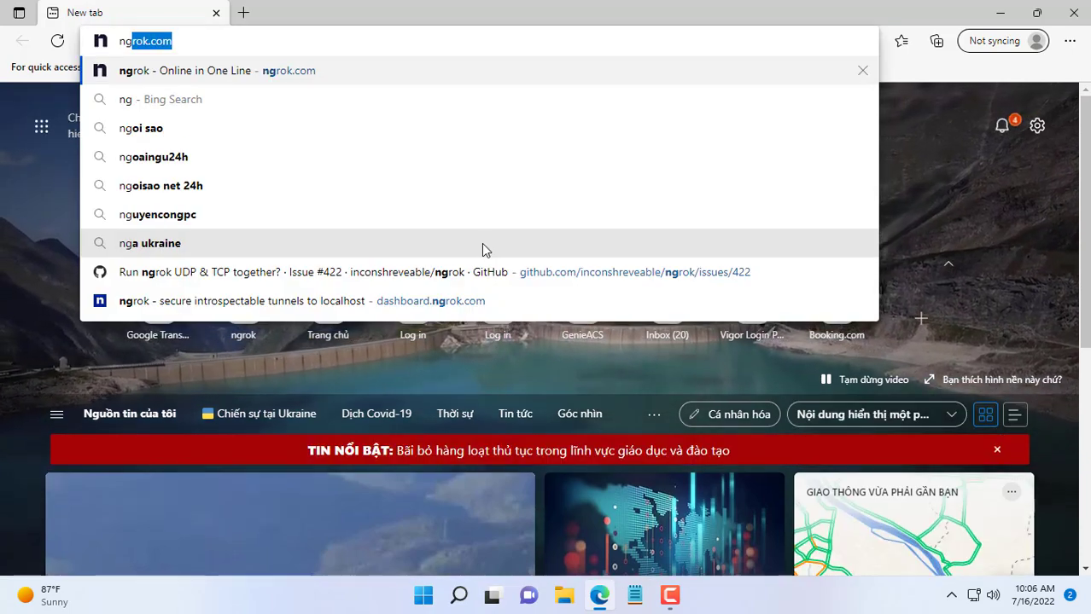
Step: Sign in at ngrok.com and download the Windows ngrok v3 zip archive
click(216, 70)
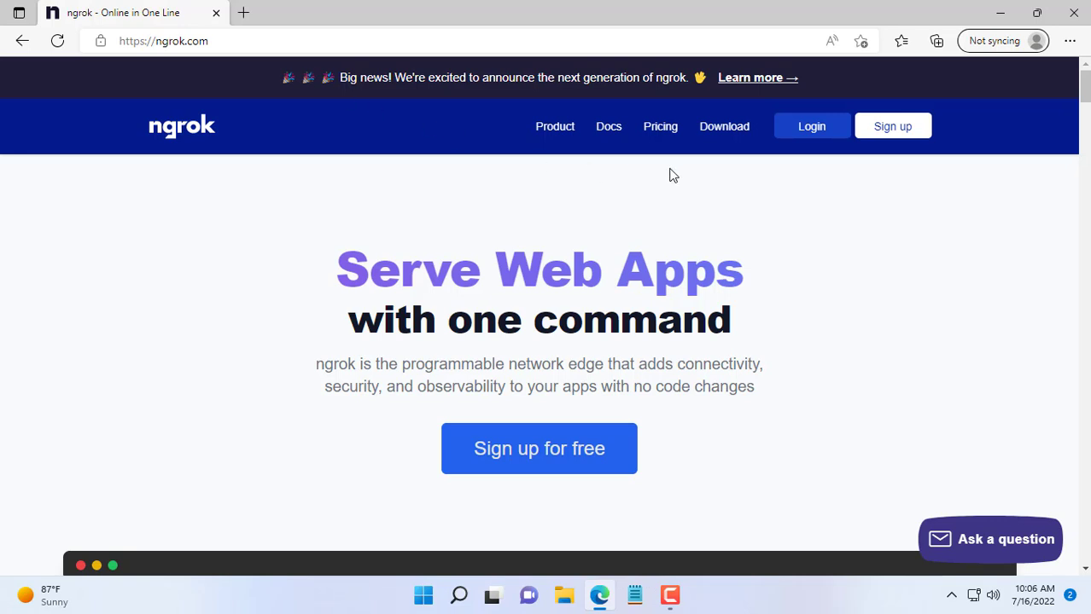
click(811, 127)
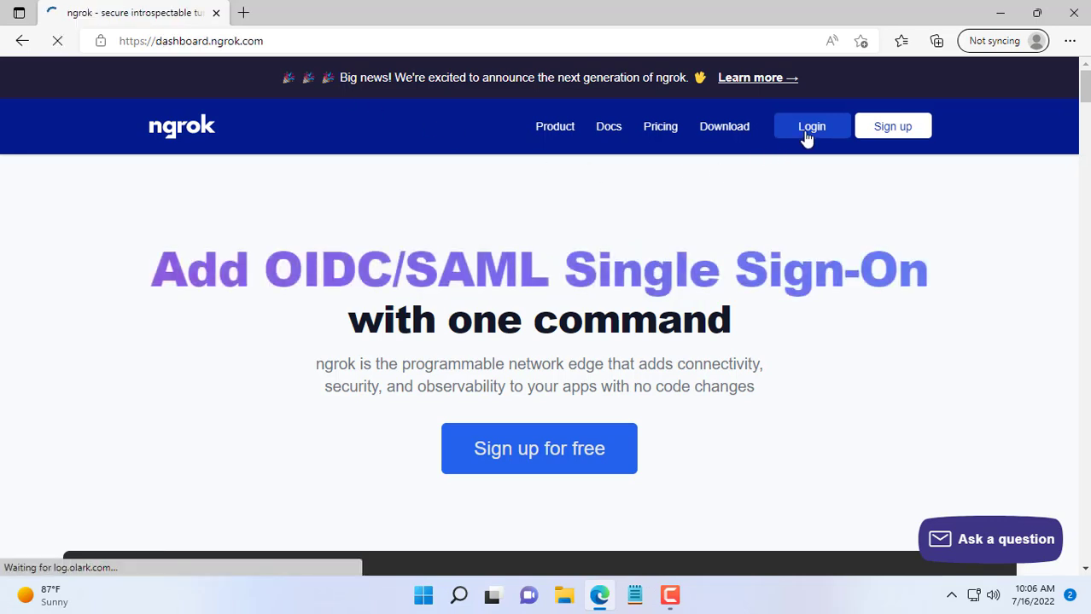
click(810, 126)
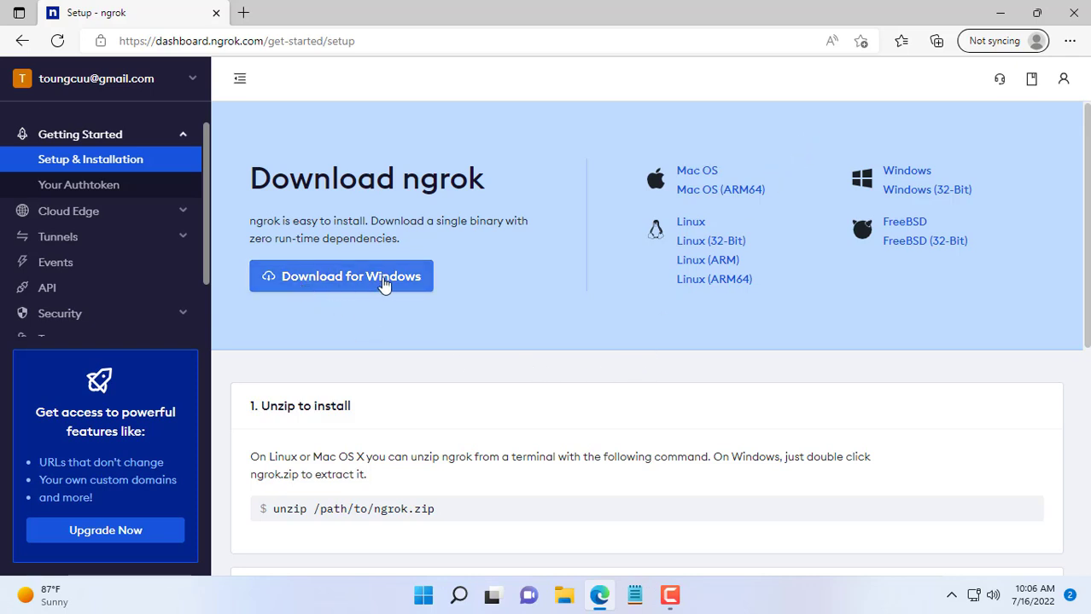
click(340, 276)
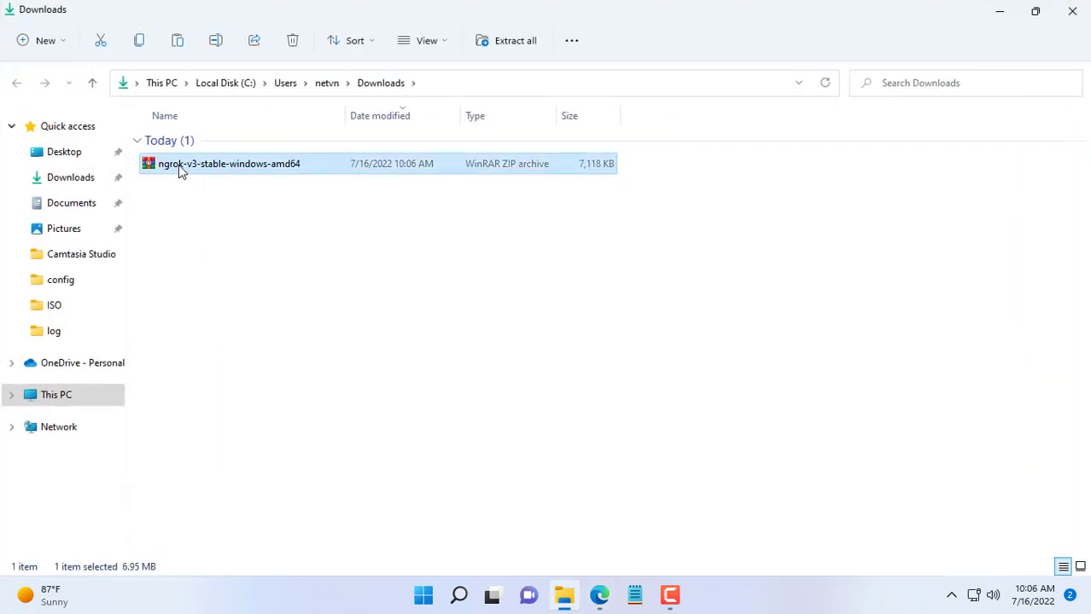
Step: Launch ngrok.exe from the downloaded zip, running it anyway past the SmartScreen warning
double_click(228, 163)
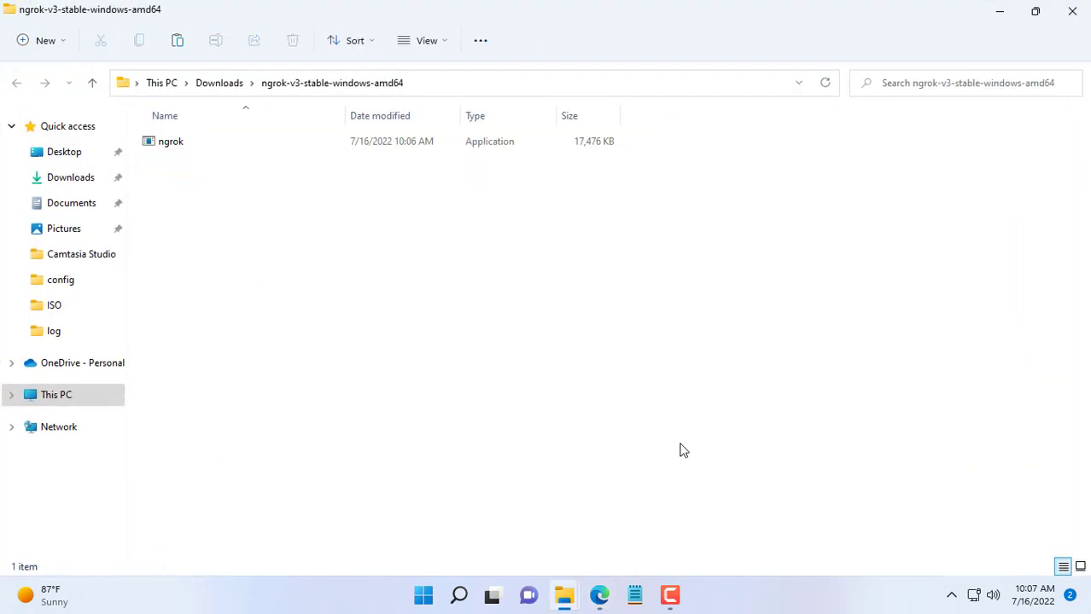
click(170, 141)
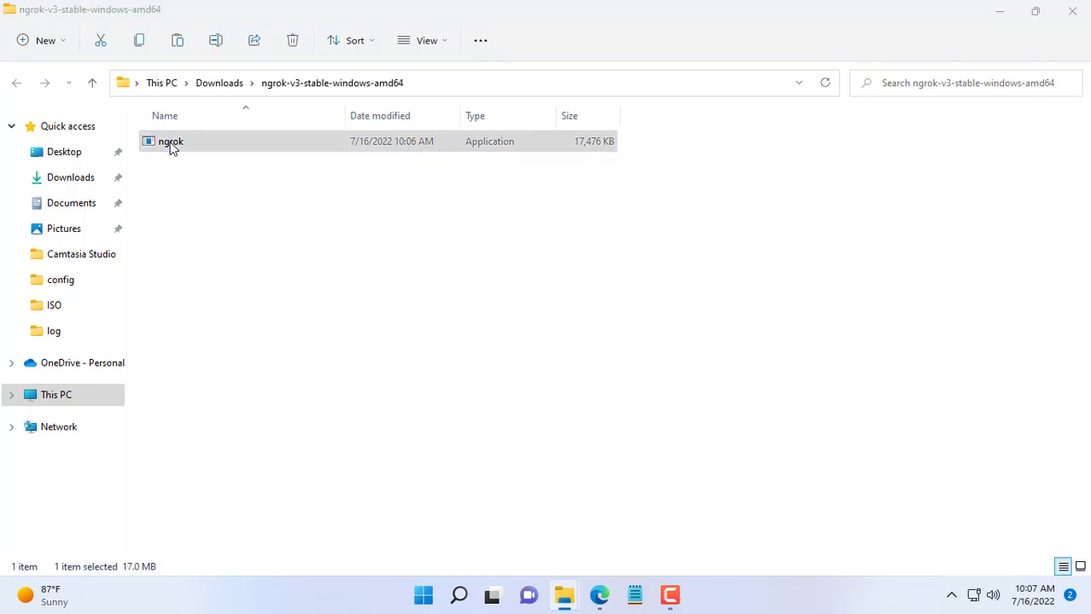
double_click(170, 141)
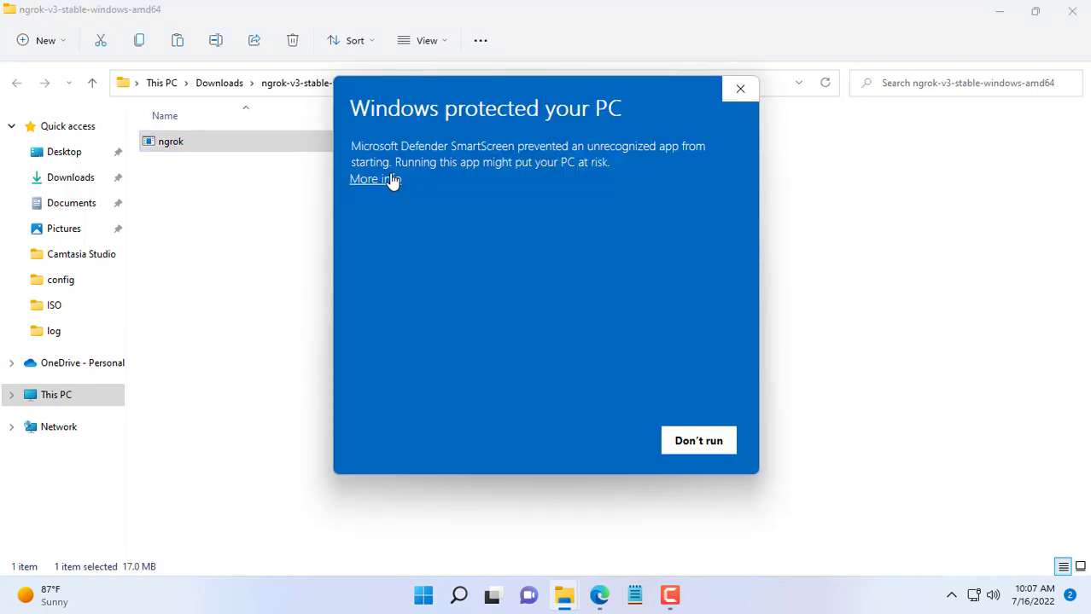
click(374, 179)
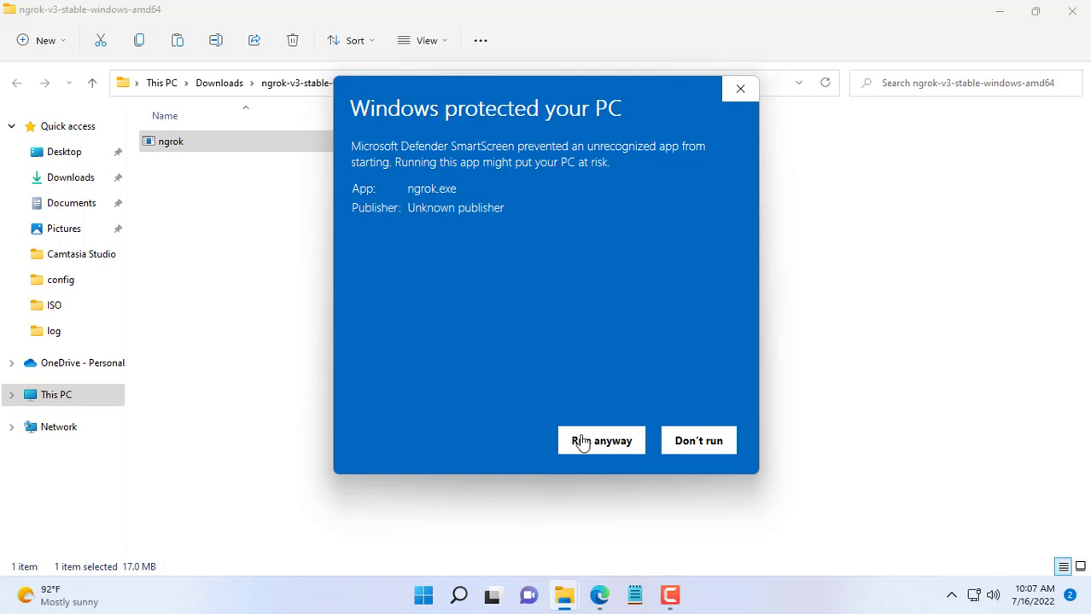
click(601, 441)
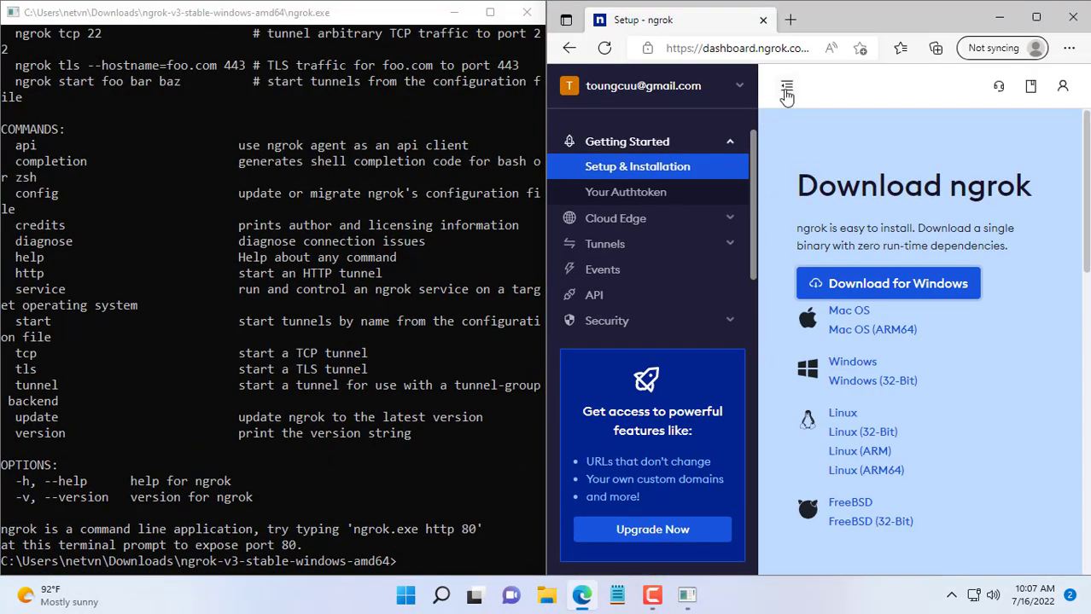
Step: Reveal the dashboard's add-authtoken command for saving the token to ngrok.yml
click(786, 85)
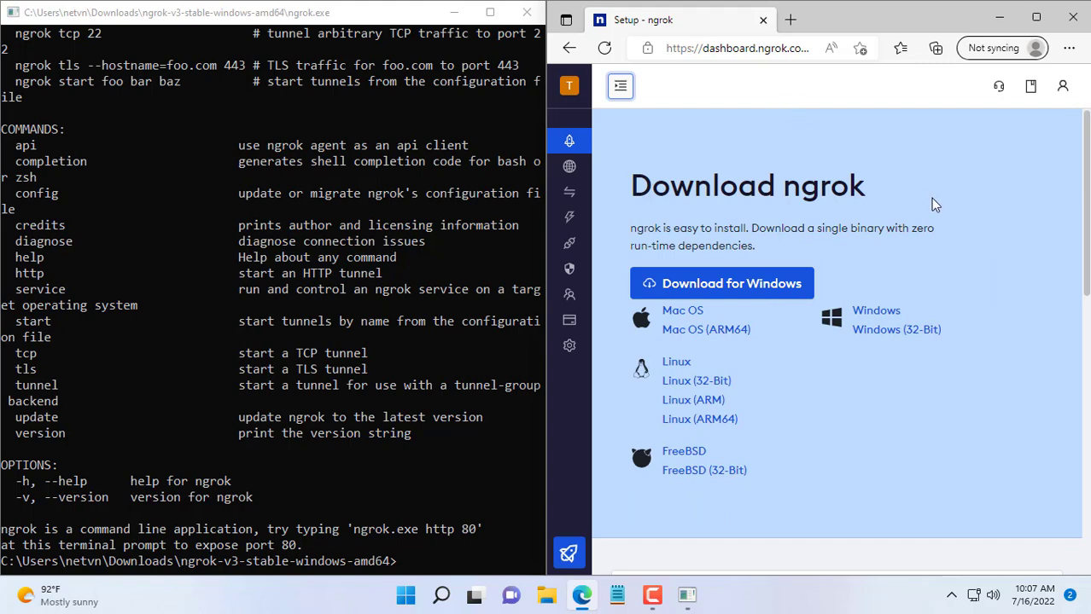
scroll(down, 3)
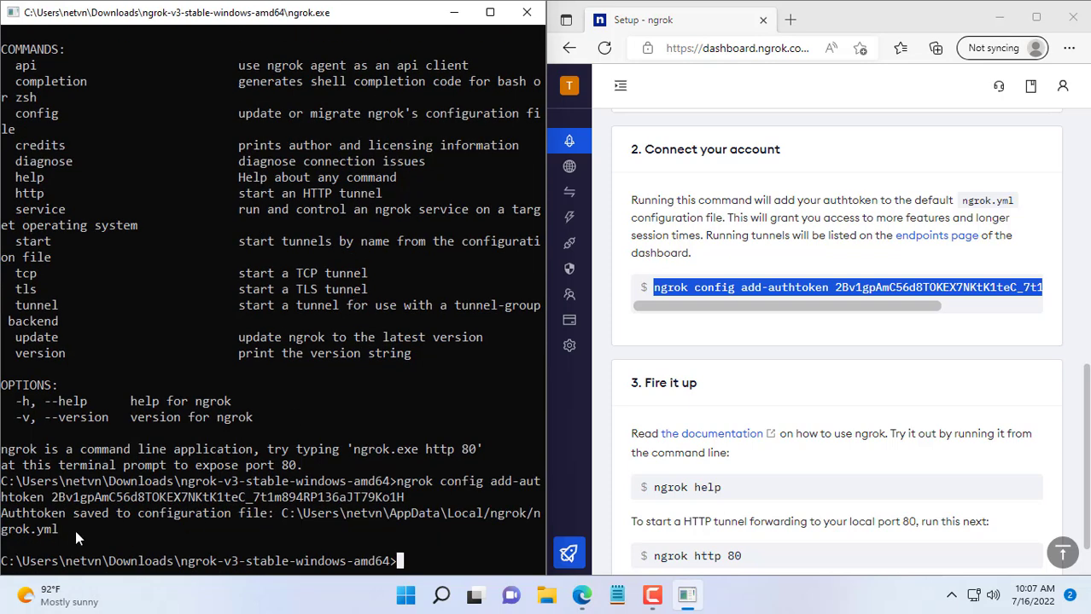
mouse_move(312, 399)
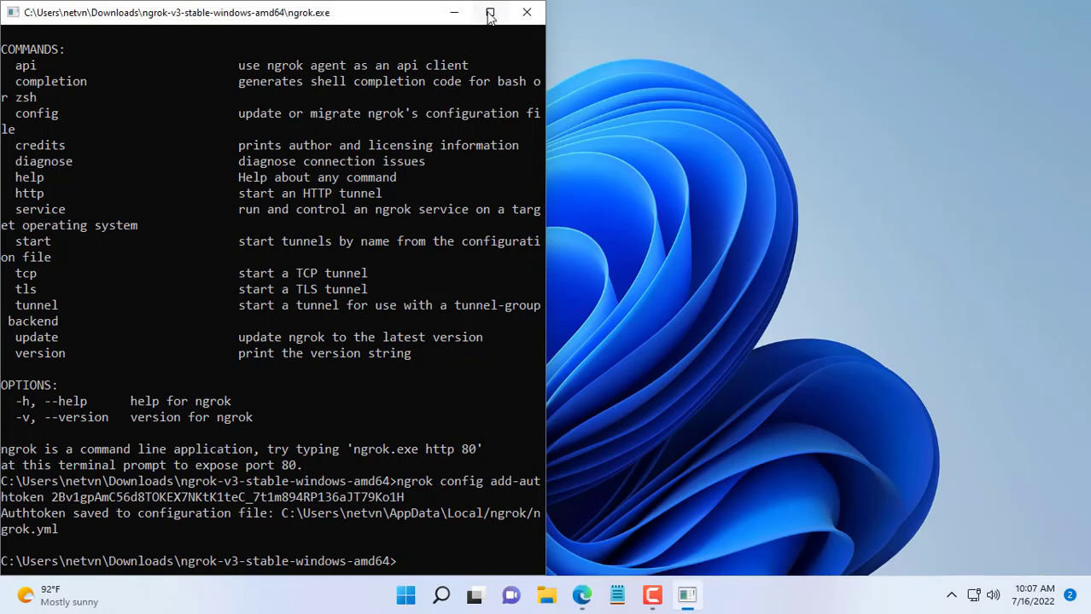
Step: Compose the command ngrok http "file:///C:\temp" in the maximized console, verifying the path in File Explorer
click(490, 12)
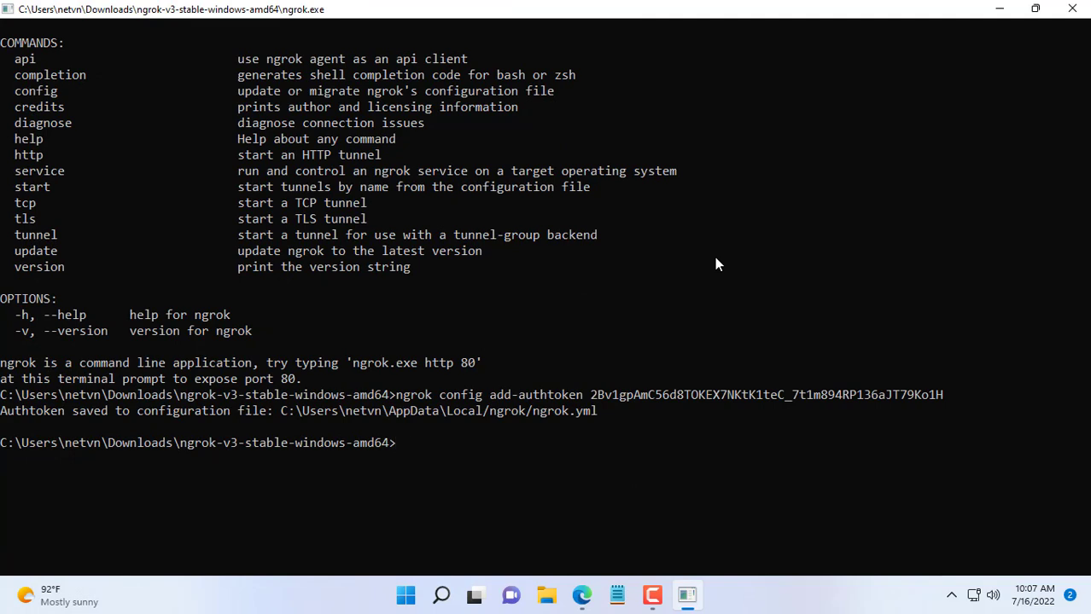
text(ngrok)
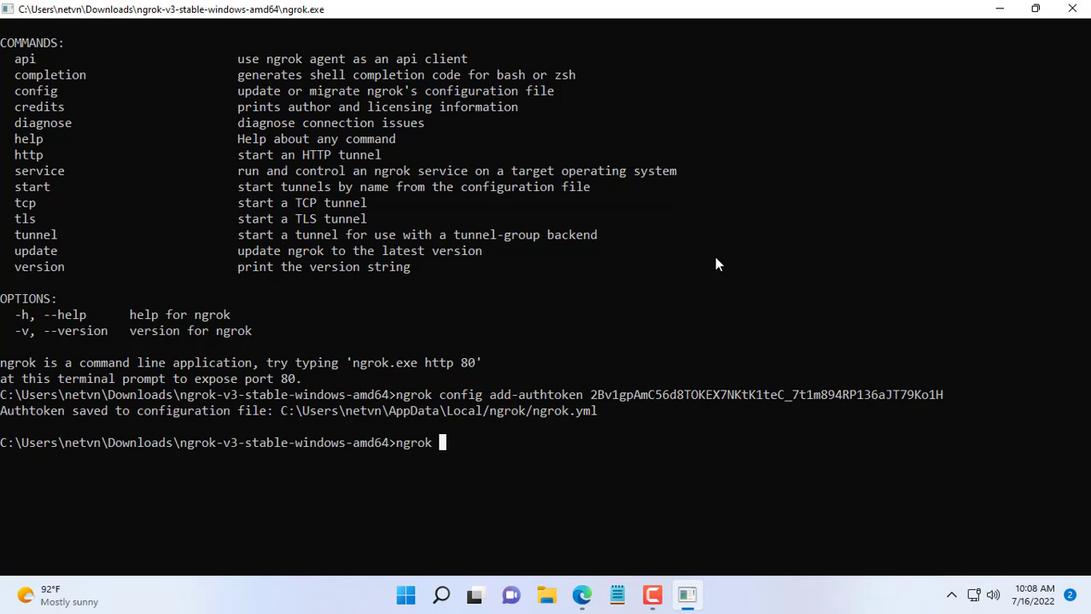
text(http)
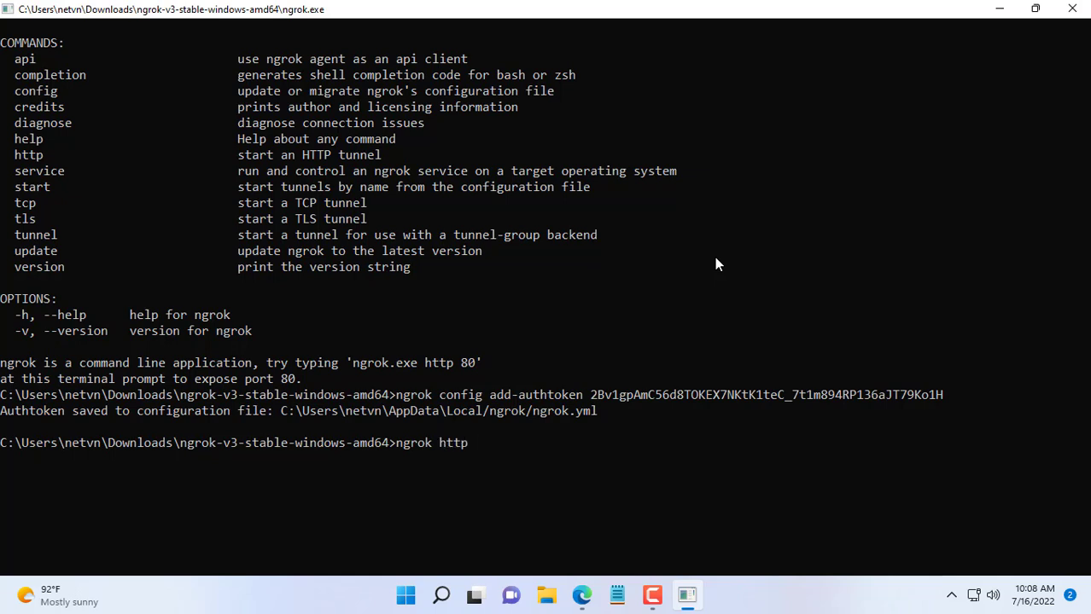
text("")
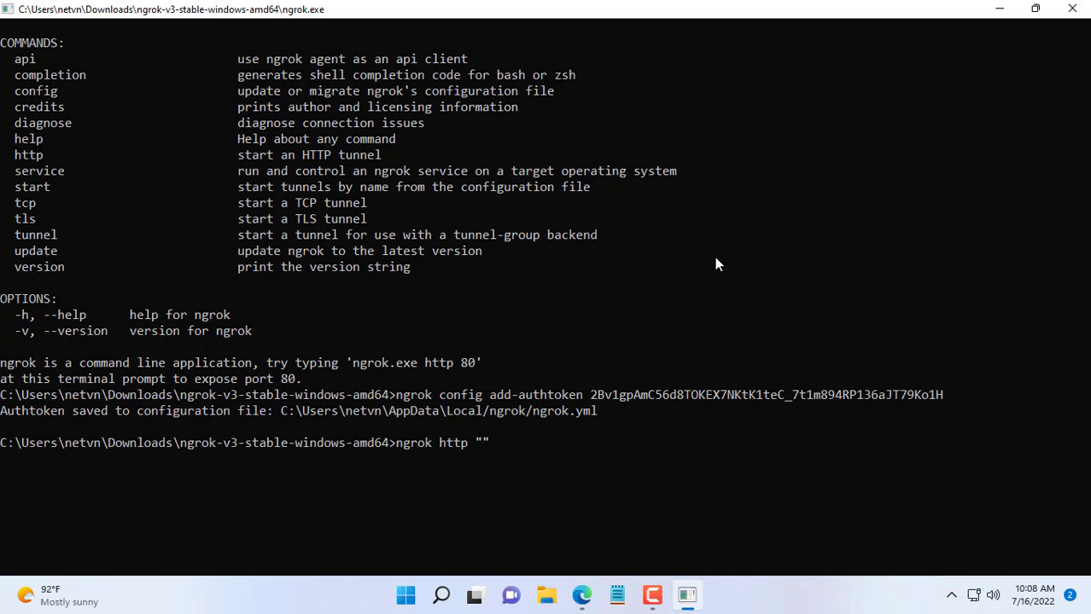
text(file:///)
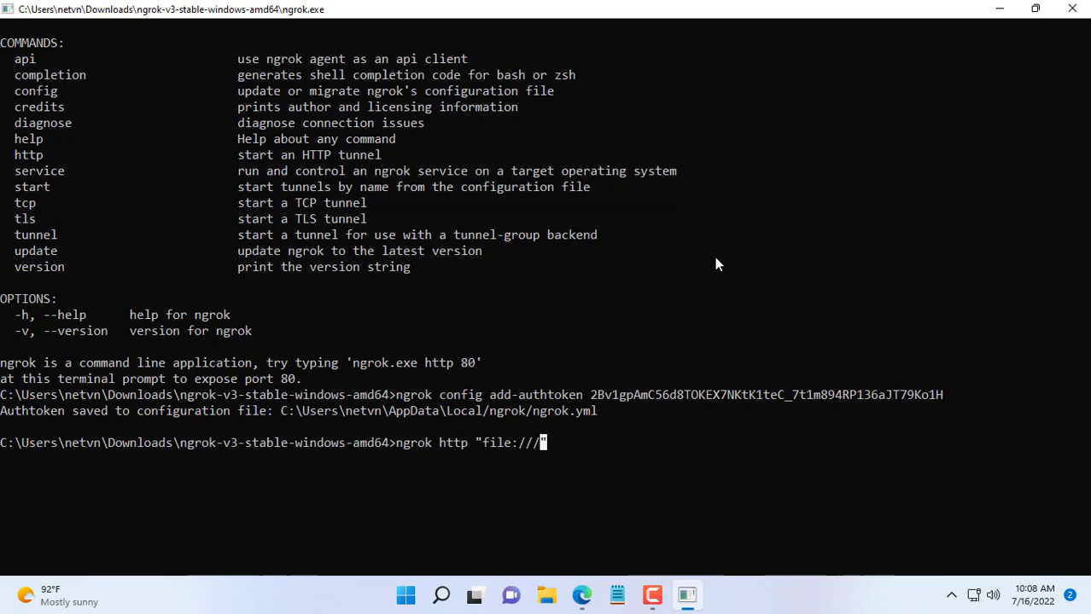
text(")
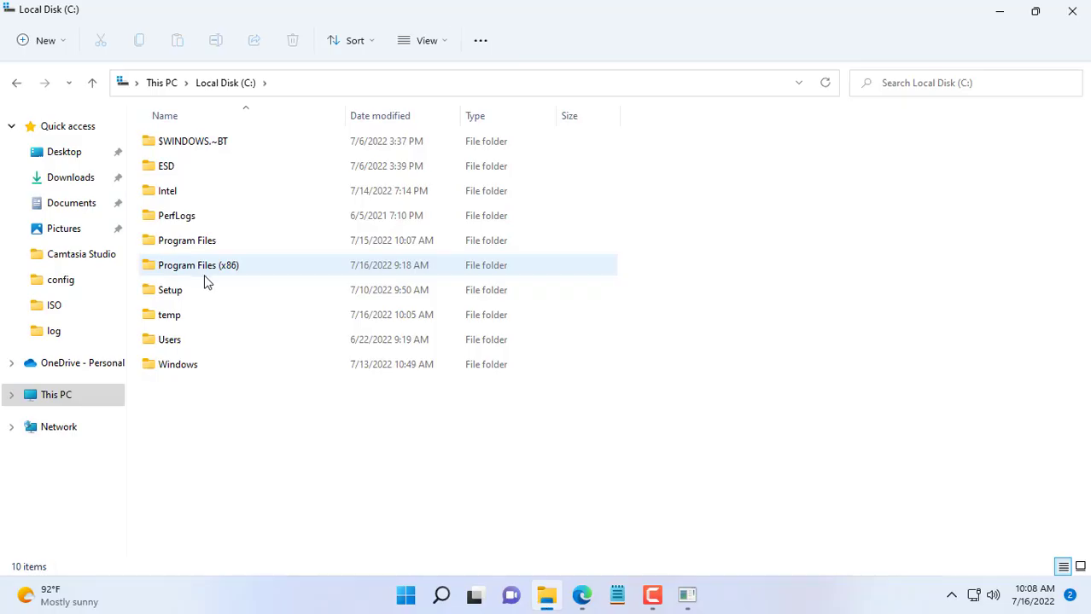
double_click(169, 314)
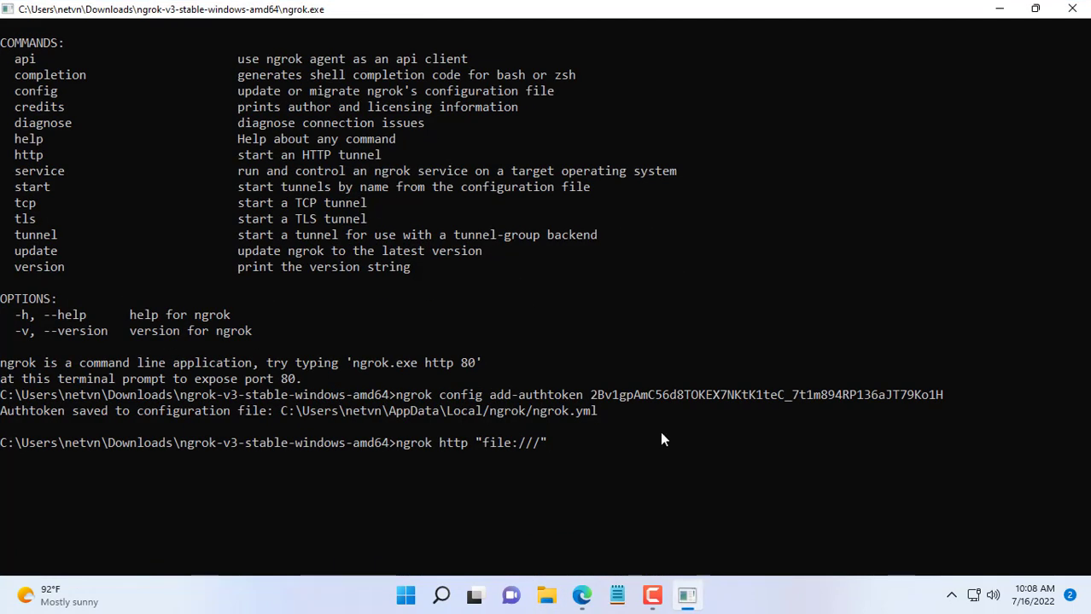
text(C:\temp)
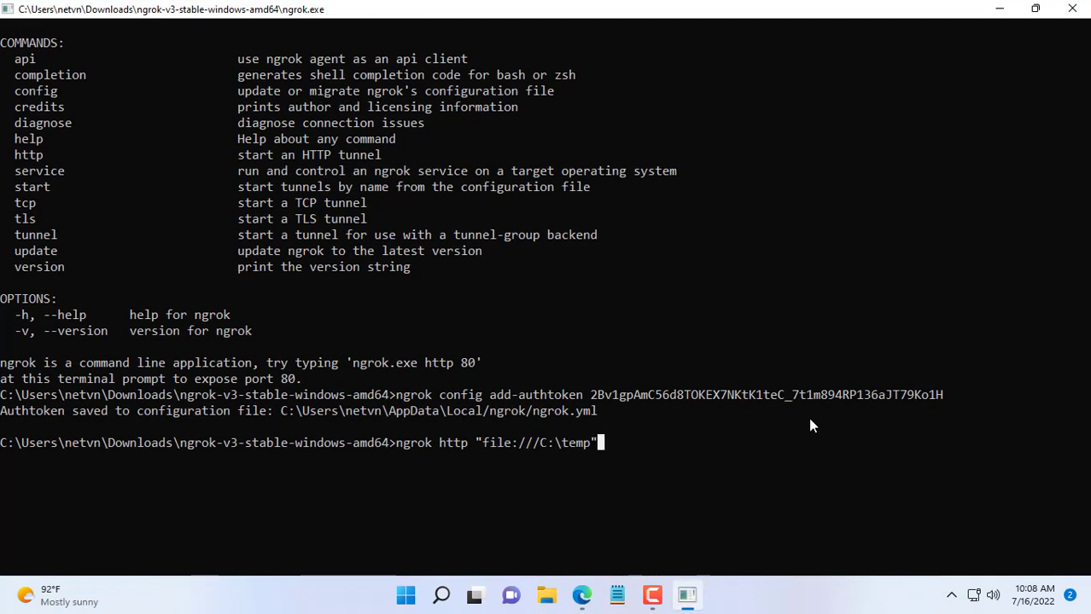
double_click(413, 442)
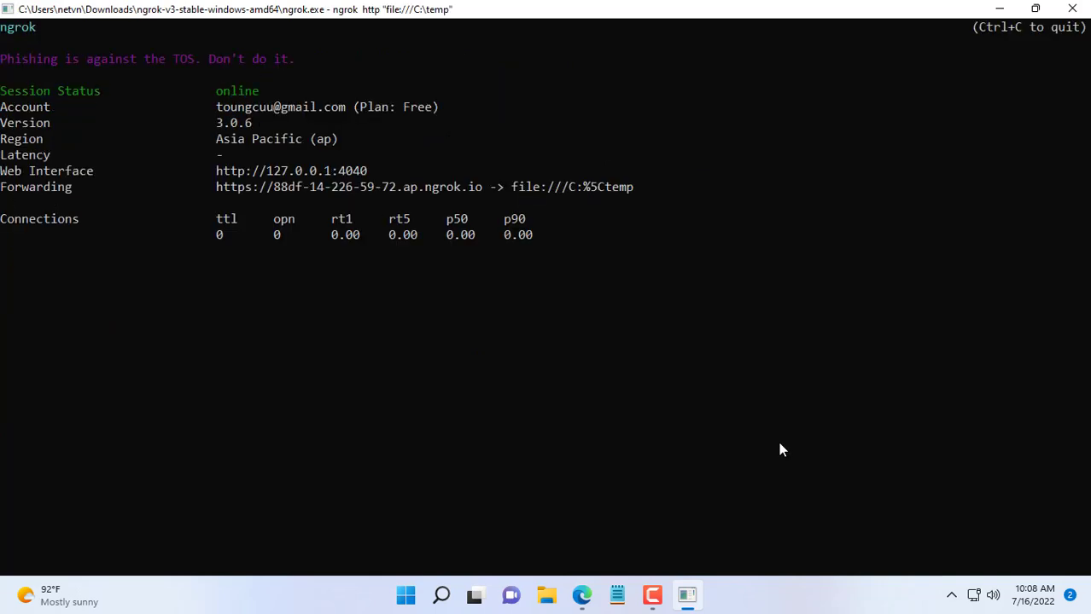
mouse_move(220, 194)
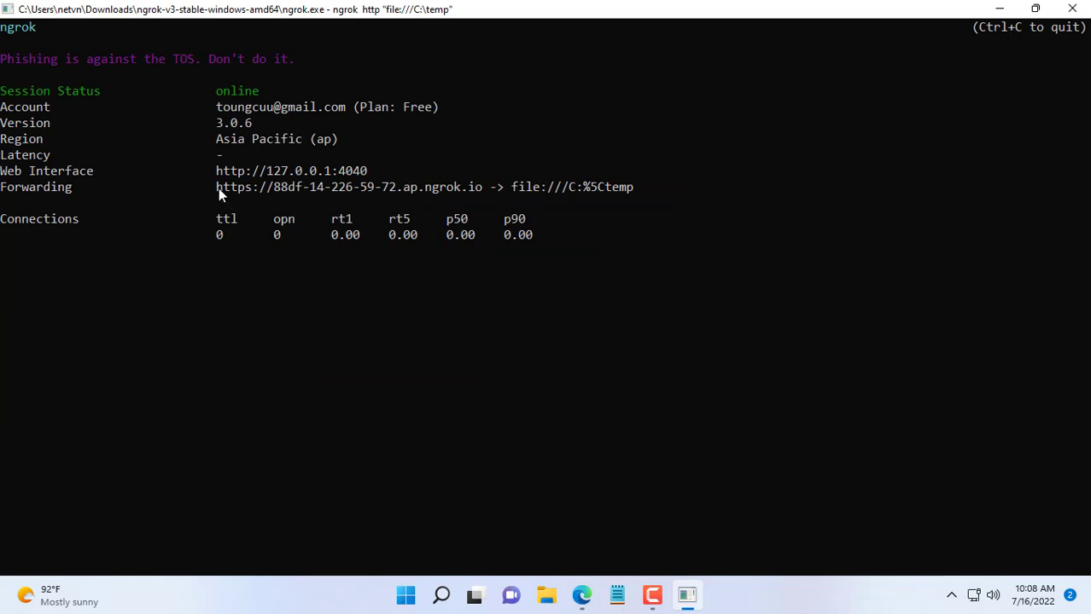
Step: Select the tunnel's public ngrok.io forwarding address for copying
drag(215, 187, 482, 187)
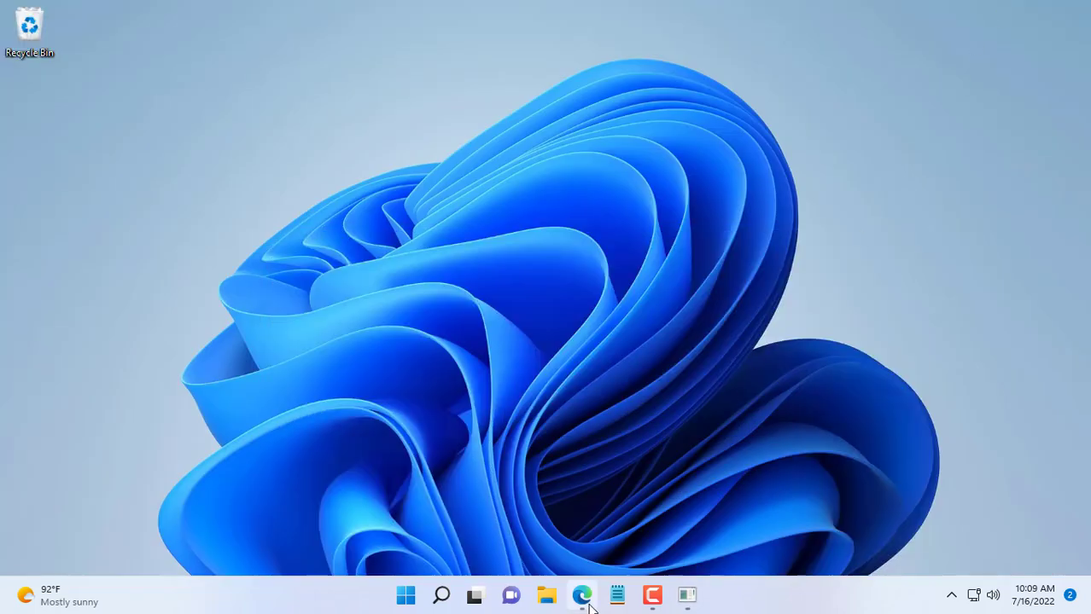
Step: From the ngrok address in Edge, download the sample docx, JPG and XLSX files
click(581, 595)
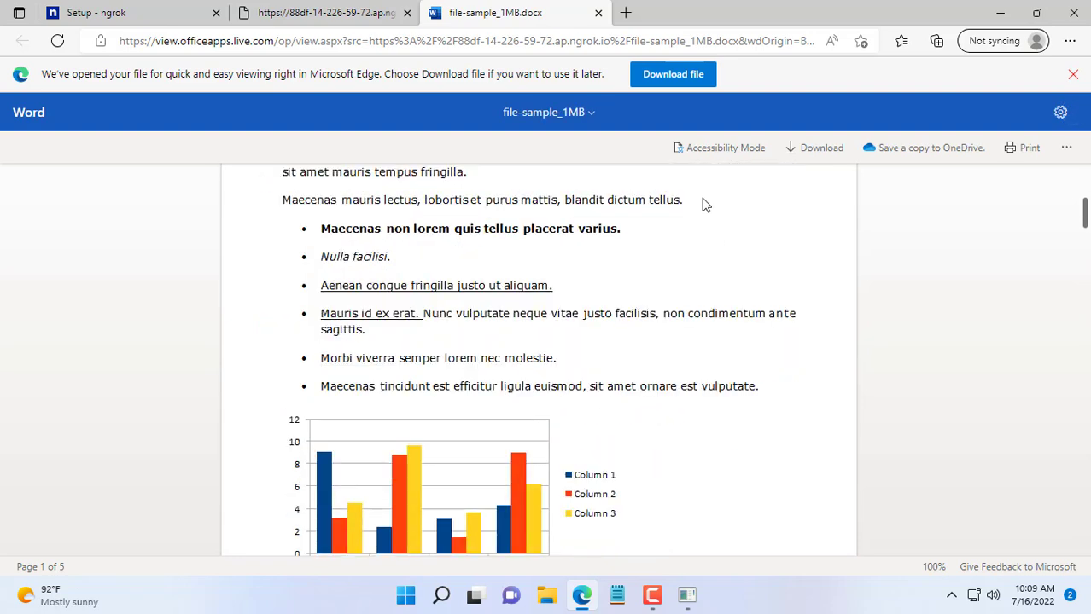
click(935, 40)
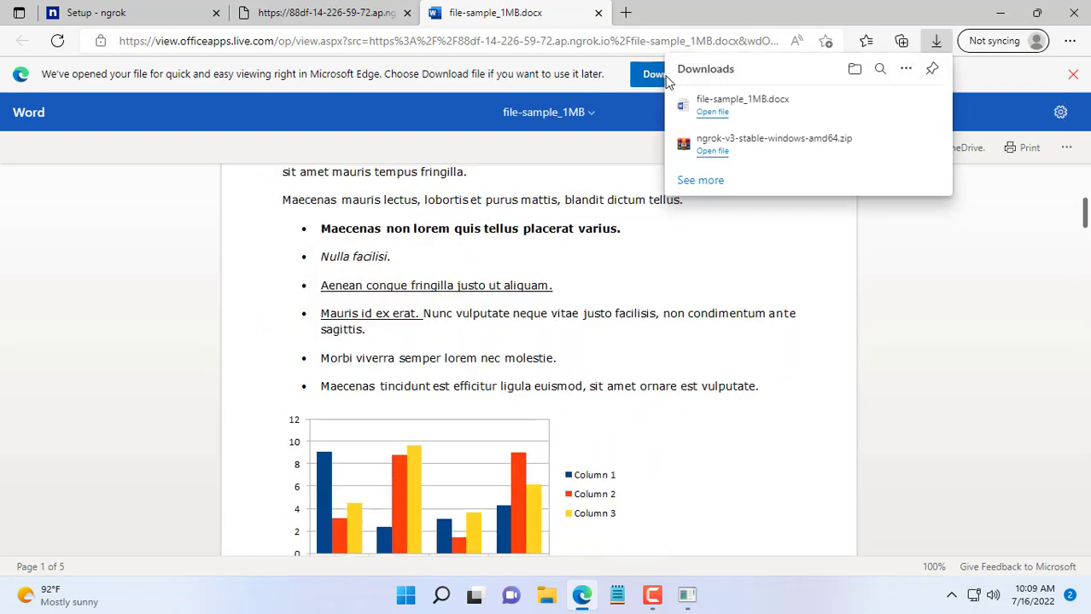
click(325, 12)
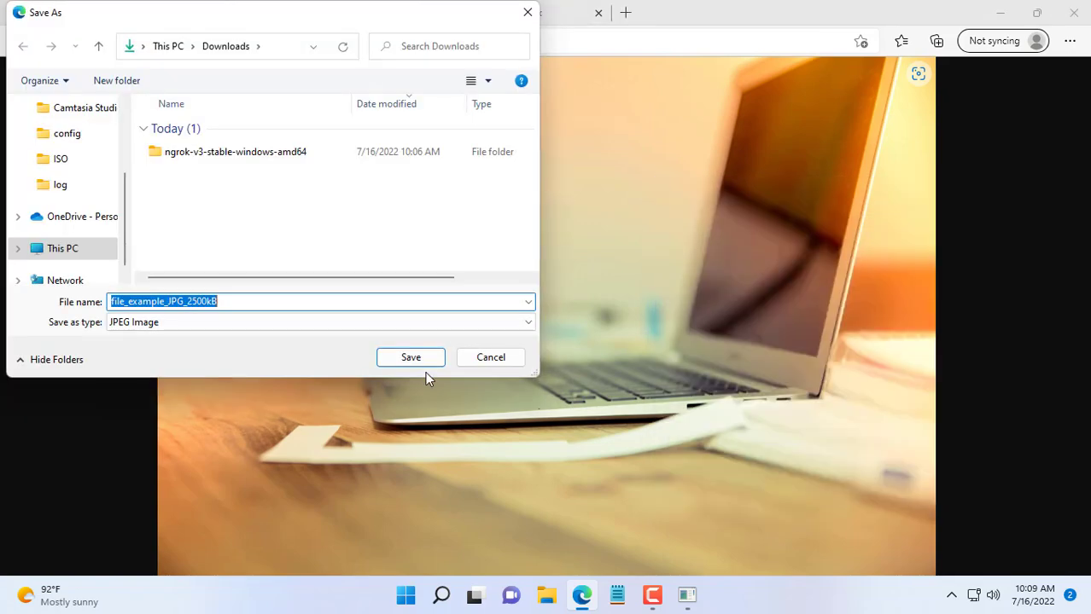
click(410, 356)
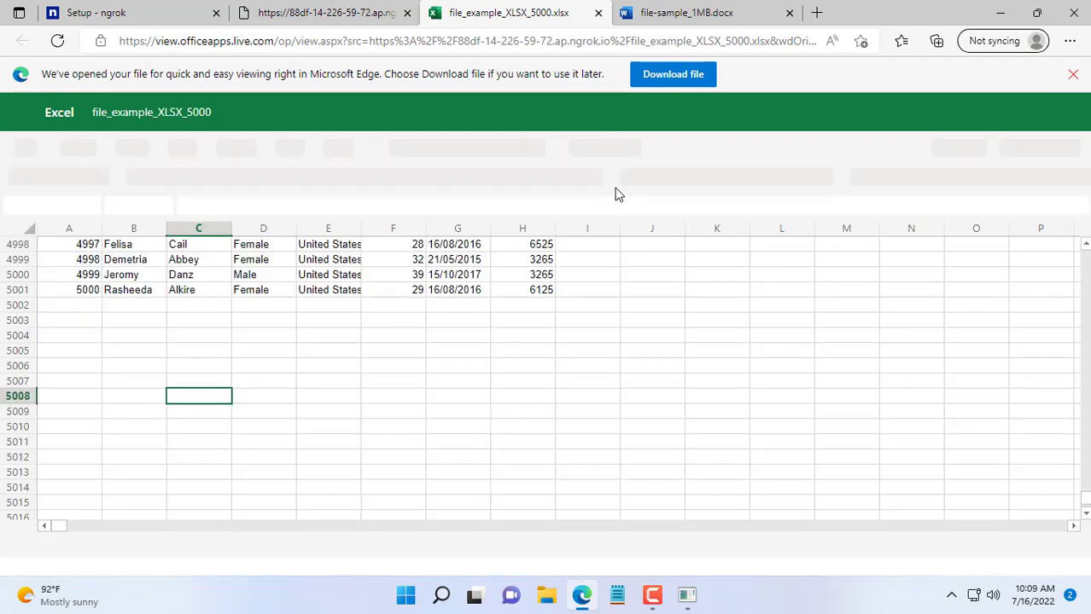
click(937, 40)
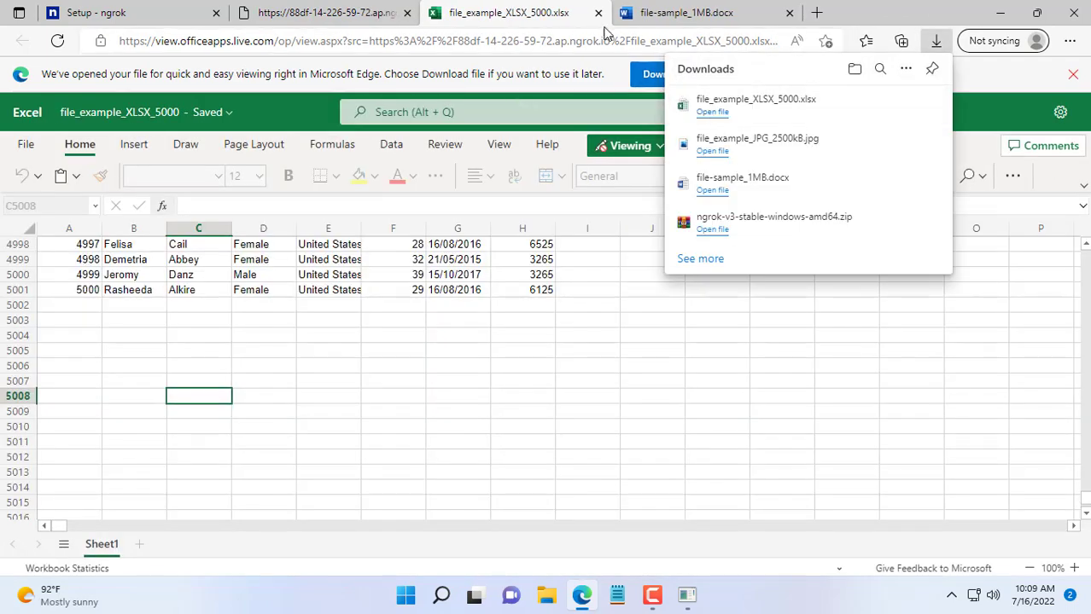